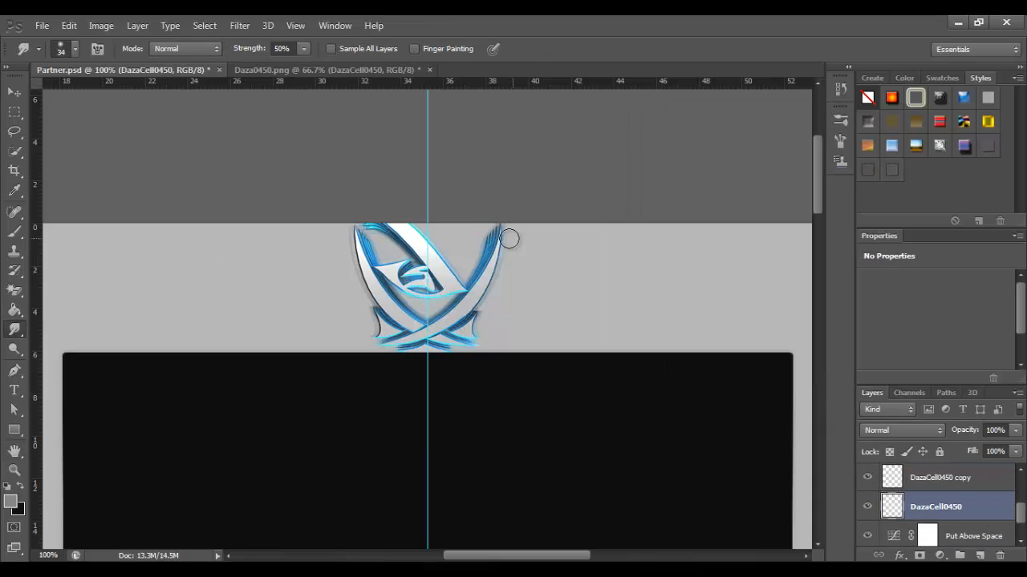
Smudge the blue glow along the crossed-blade logo's edge
drag(509, 238, 419, 231)
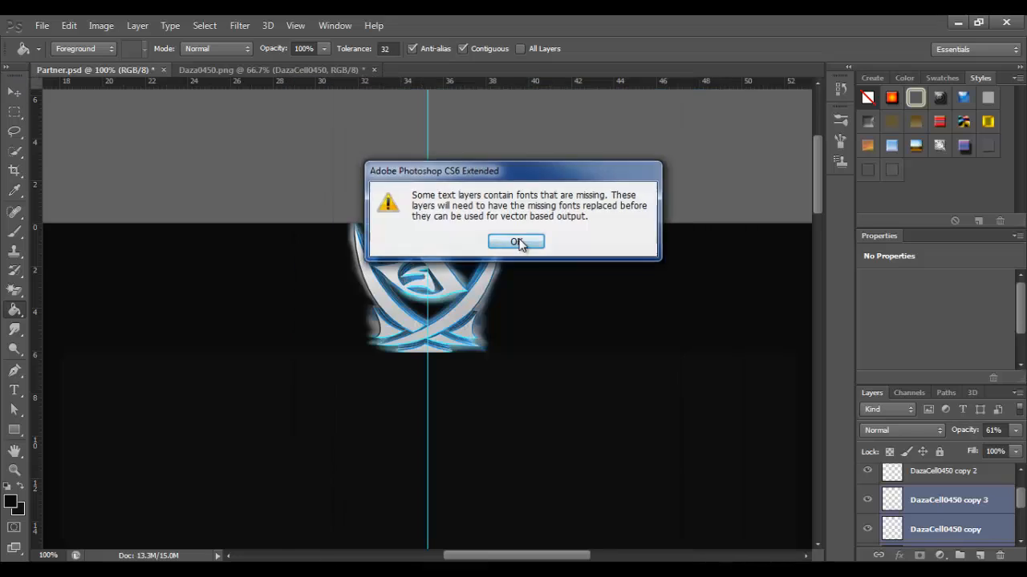
Dismiss the missing-fonts warning and pick an option from the top bar
click(516, 242)
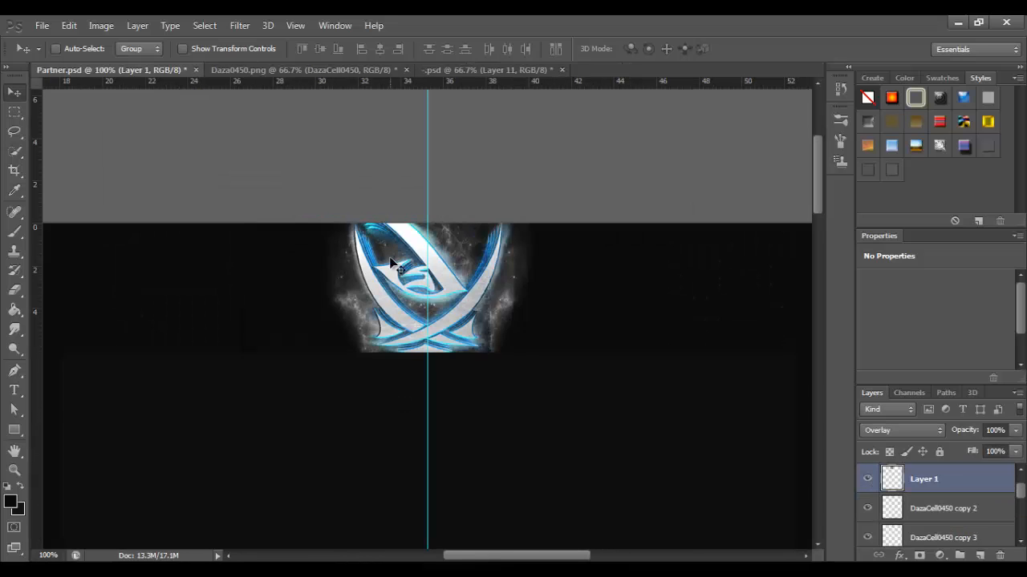
click(481, 70)
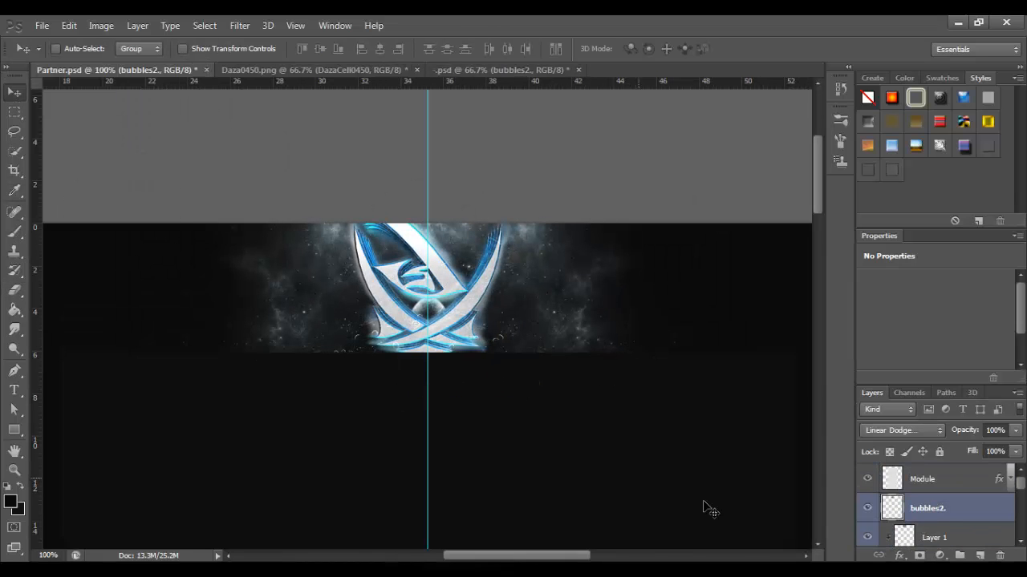
Adjust a top-bar option while placing the space and wireframe textures
click(497, 69)
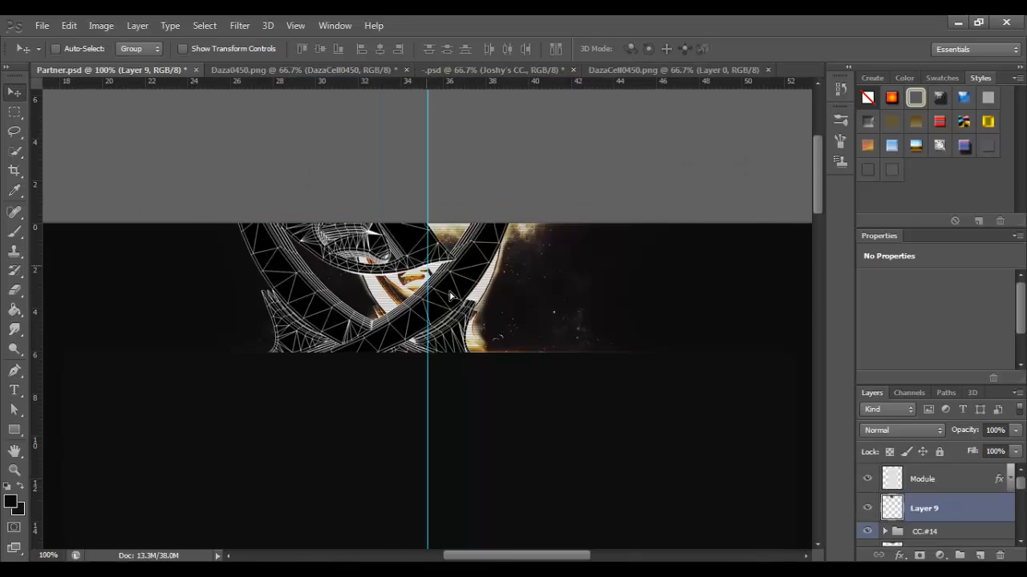
Give wireframe Layer 9 a lighten-type blend mode to tint the logo gold
click(899, 430)
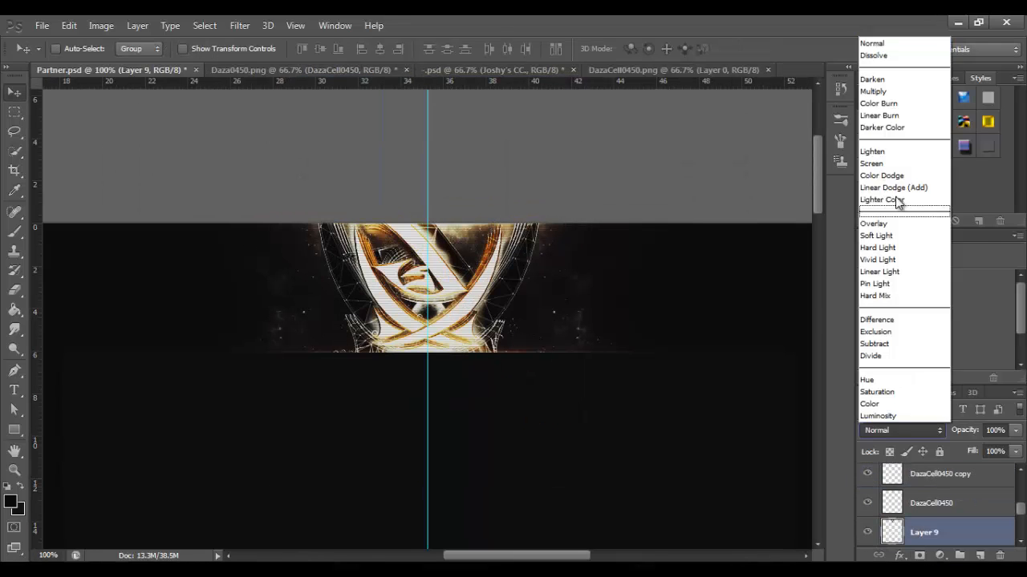
click(871, 163)
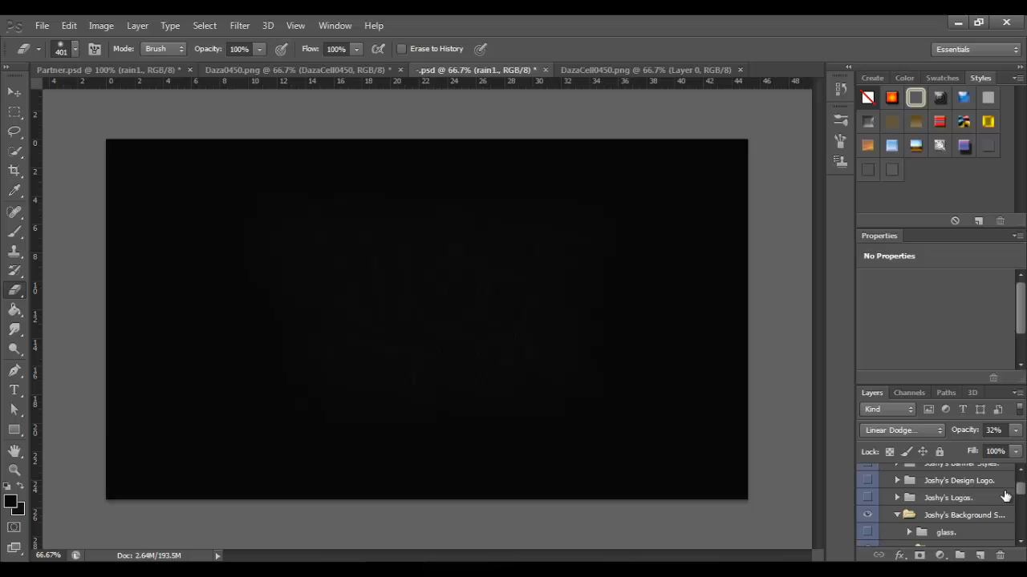
Open a menu from the menu bar to begin adding star and space textures
click(41, 25)
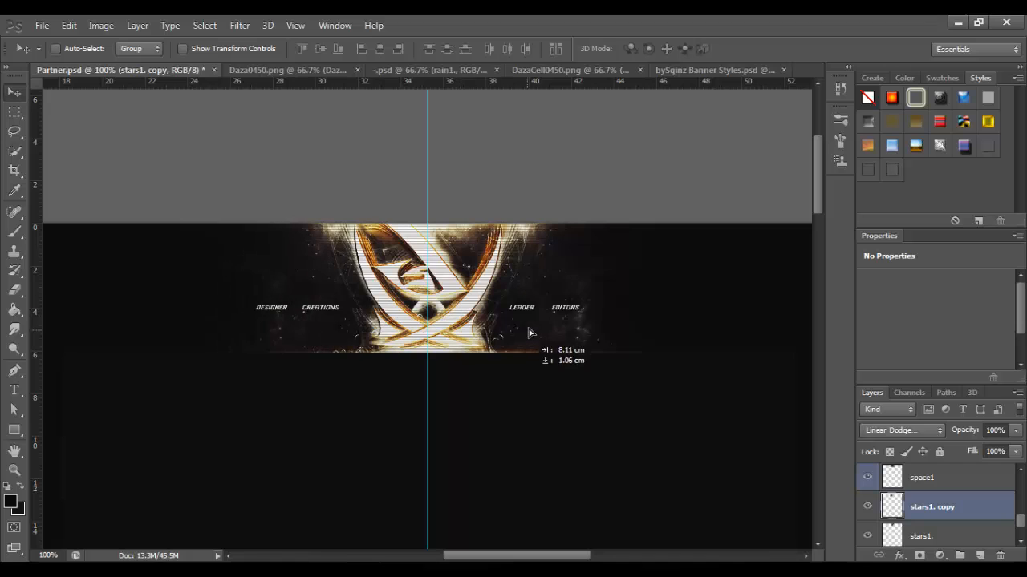
Select layers in the Layers panel for the space copy and DAZA text
click(922, 477)
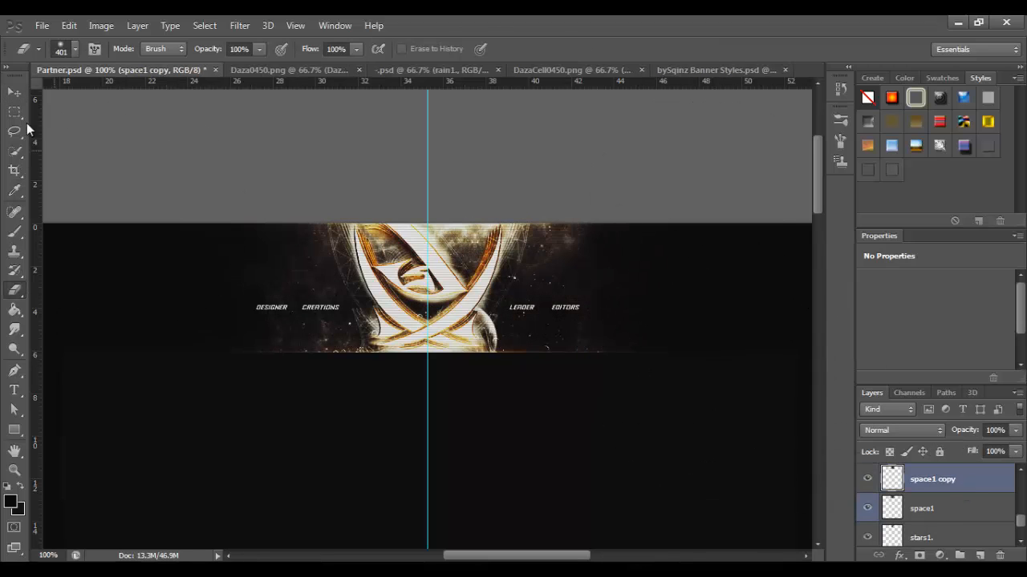
click(921, 532)
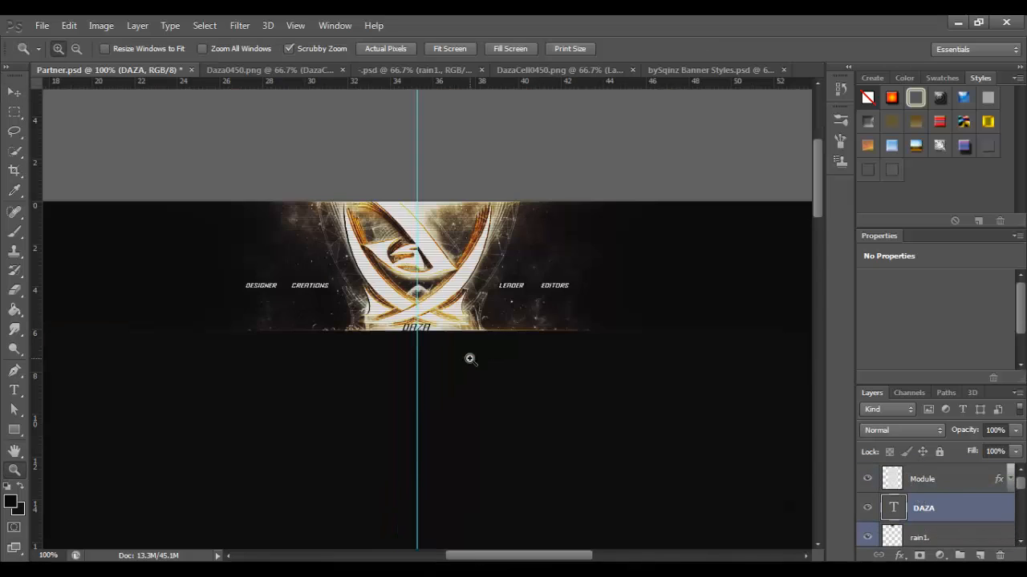
Open a menu, then drag a logo group copy lower in the left column
click(239, 25)
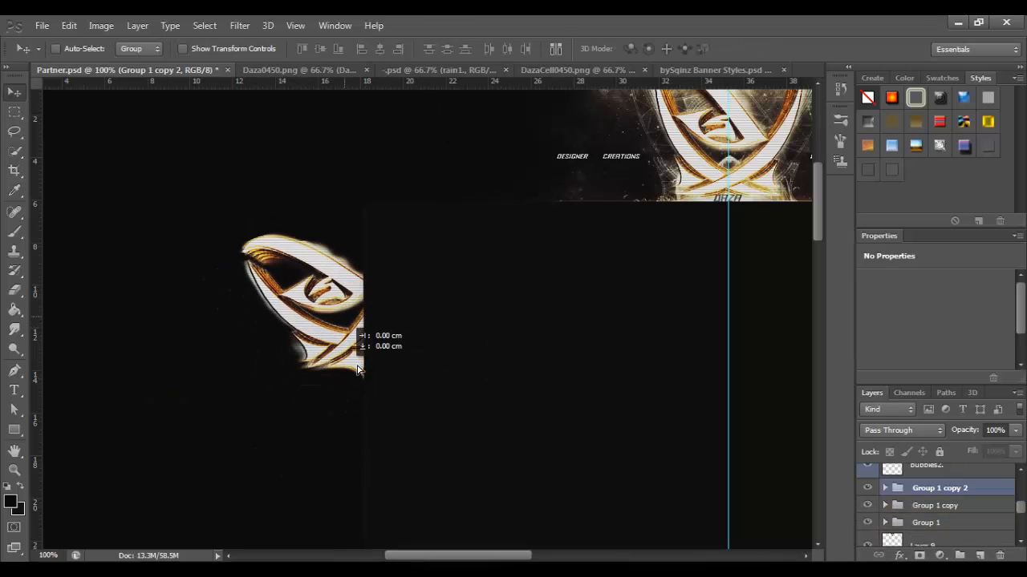
drag(357, 369, 372, 480)
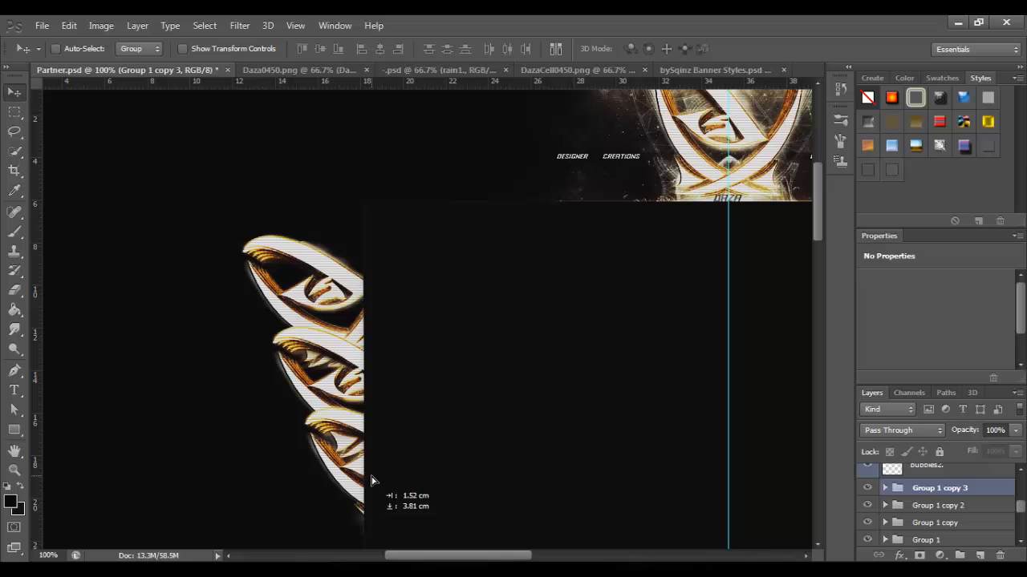